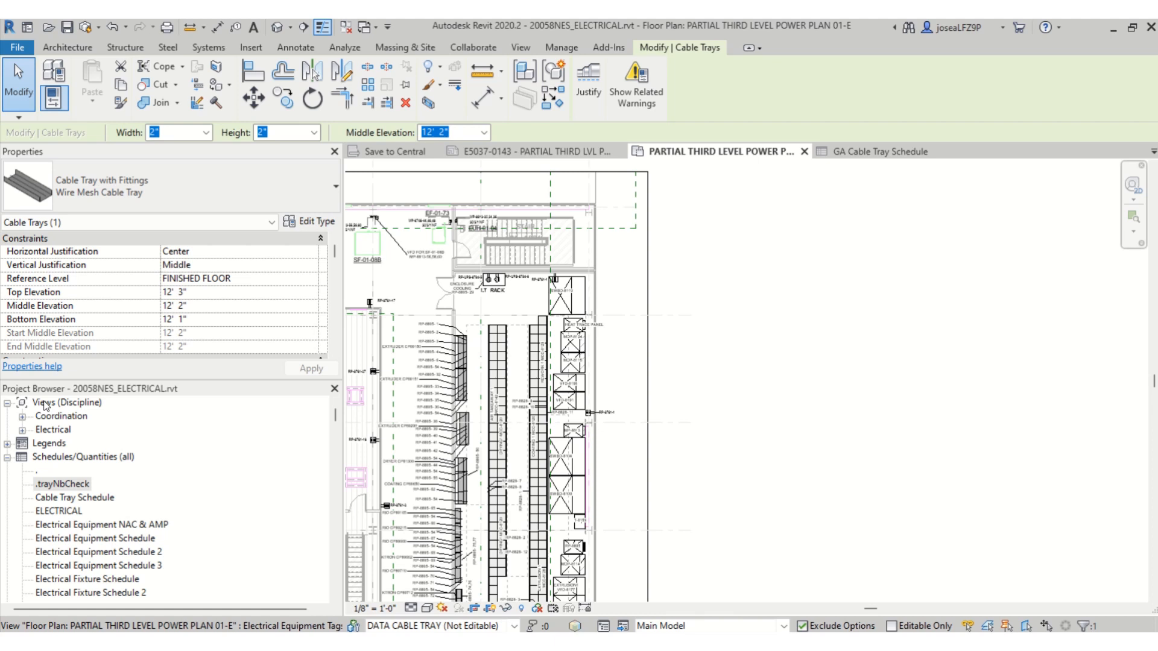
mouse_move(575, 171)
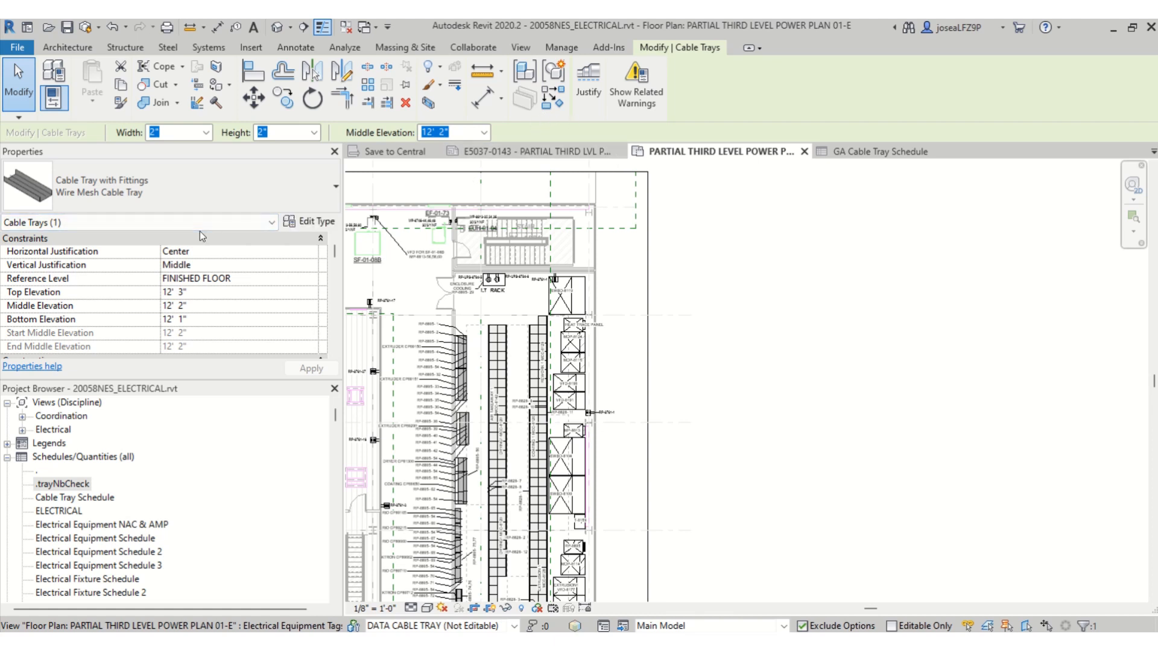
Cancel the 'Project Not Saved Recently' reminder without saving, from the View ribbon.
left_click(519, 47)
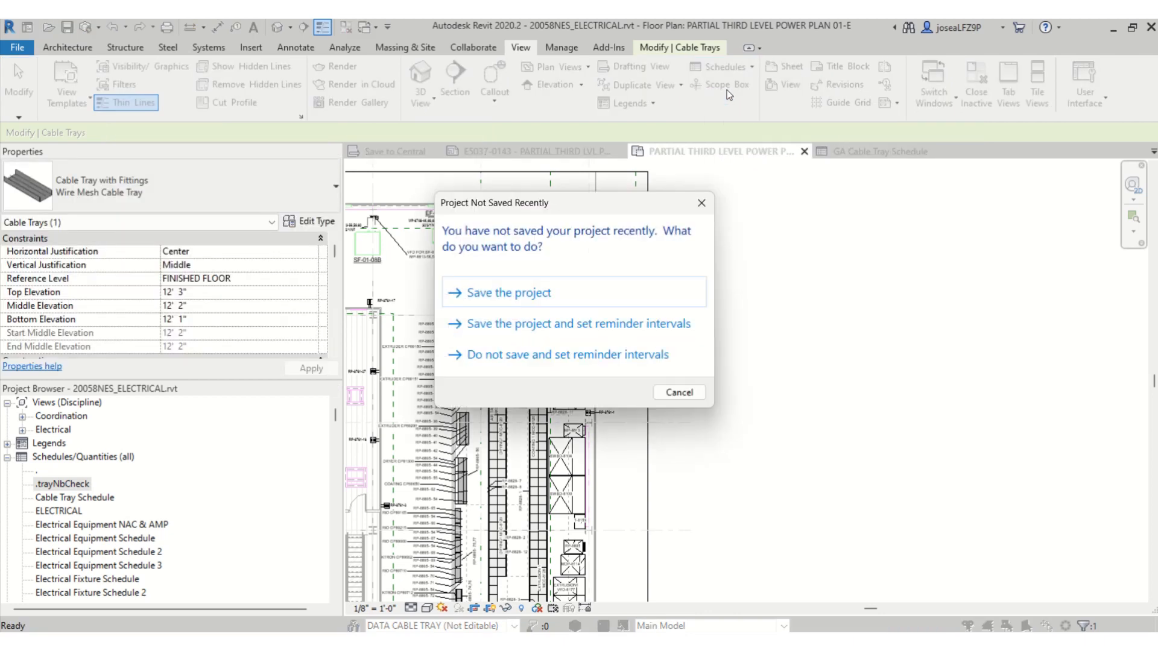
left_click(677, 392)
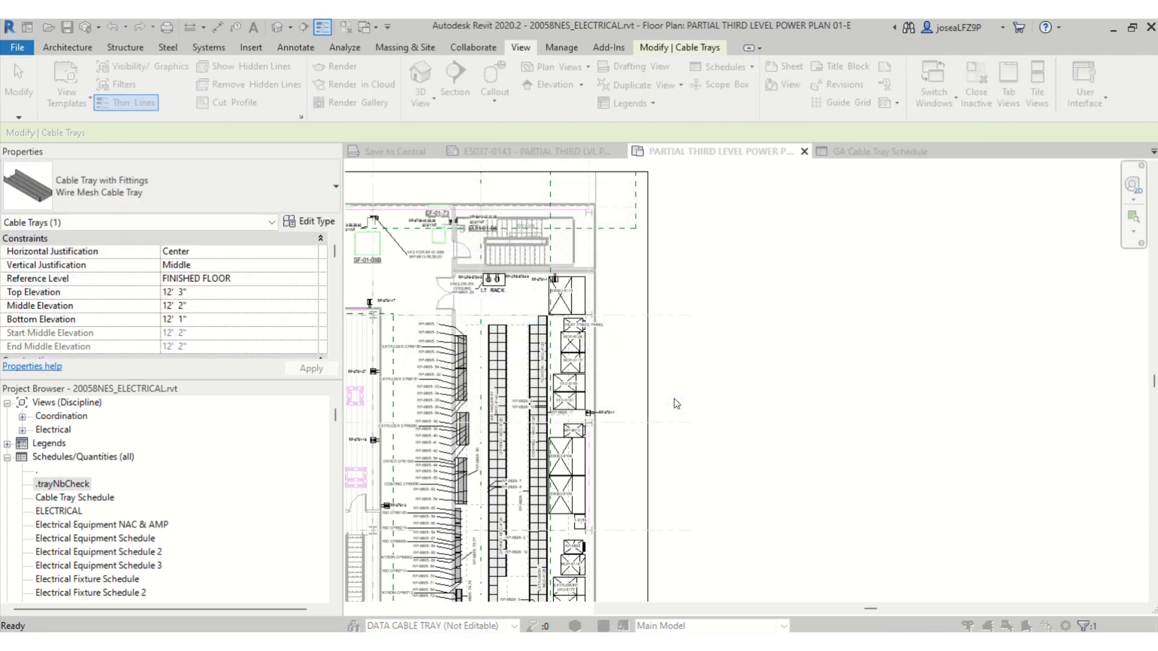
Start a Schedule/Quantities for the Cable Trays category, keeping the name Cable Tray Schedule 2.
left_click(717, 66)
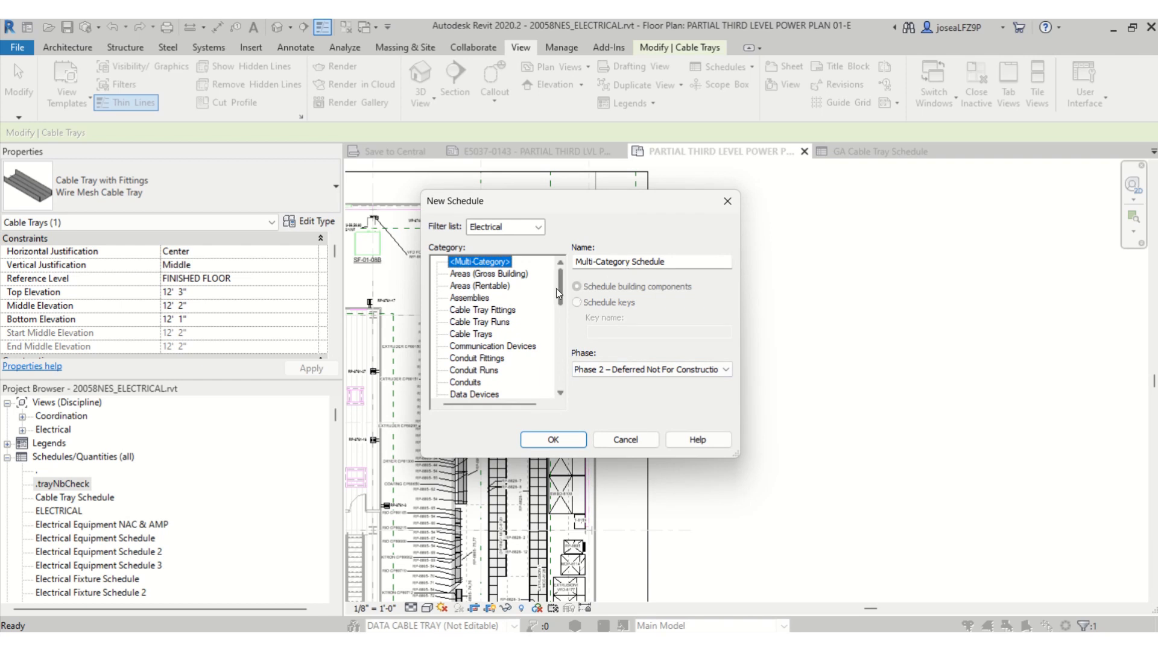
scroll("down", 3)
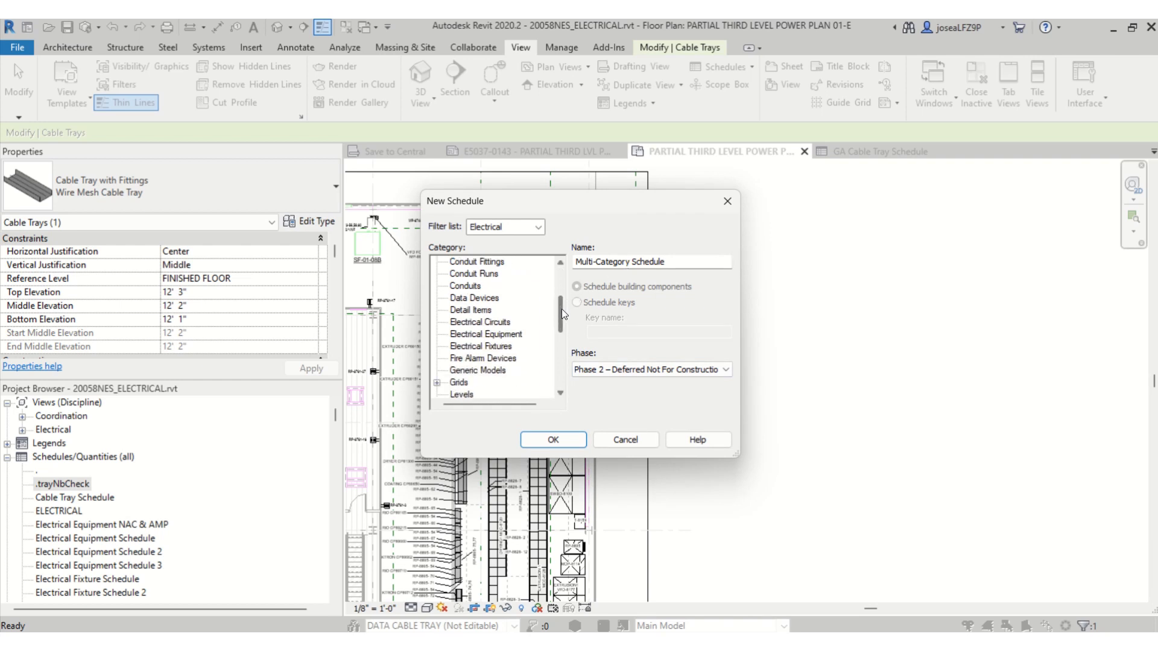
scroll("down", 3)
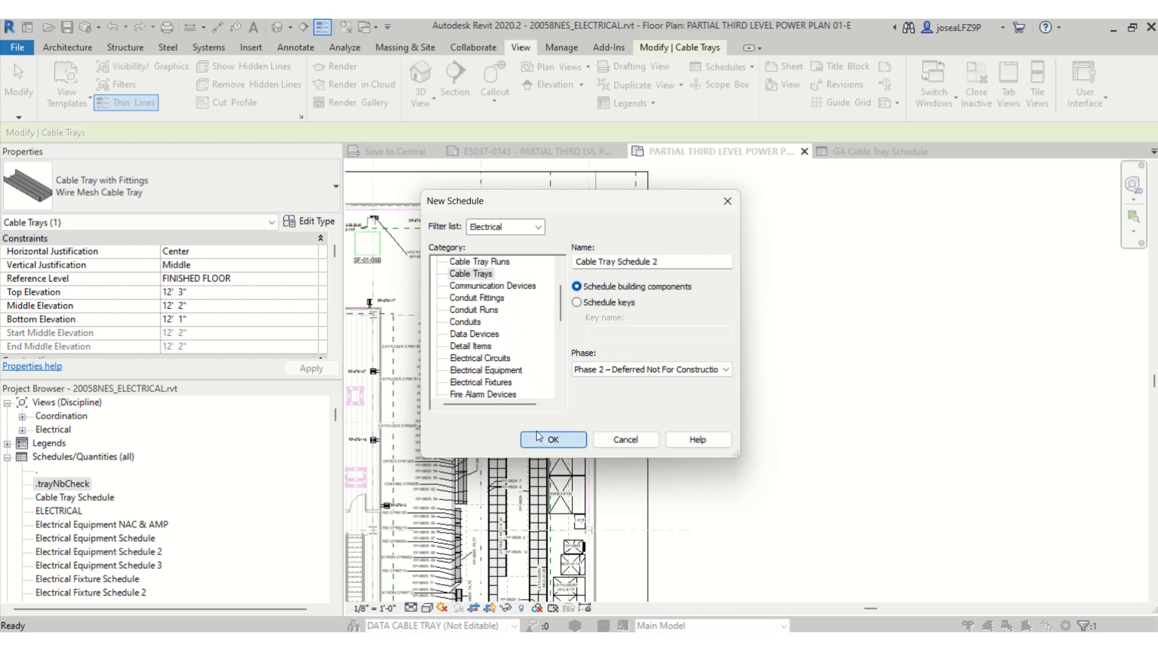
Confirm the new schedule and add the Mark and Element ID fields.
left_click(551, 439)
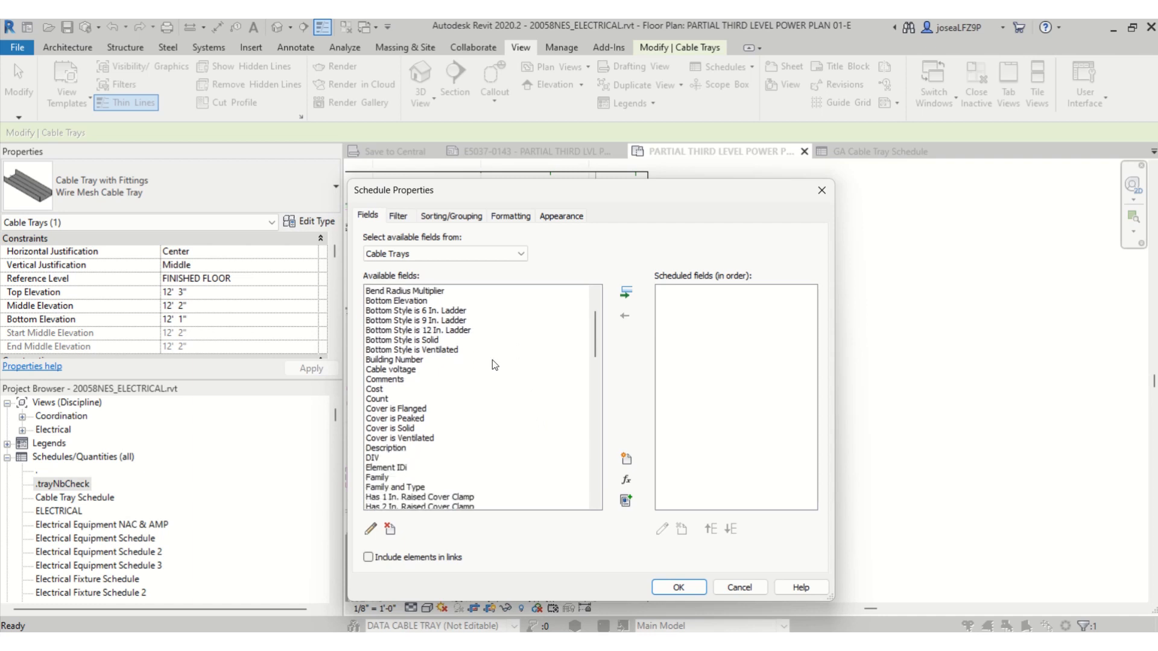
scroll("down", 3)
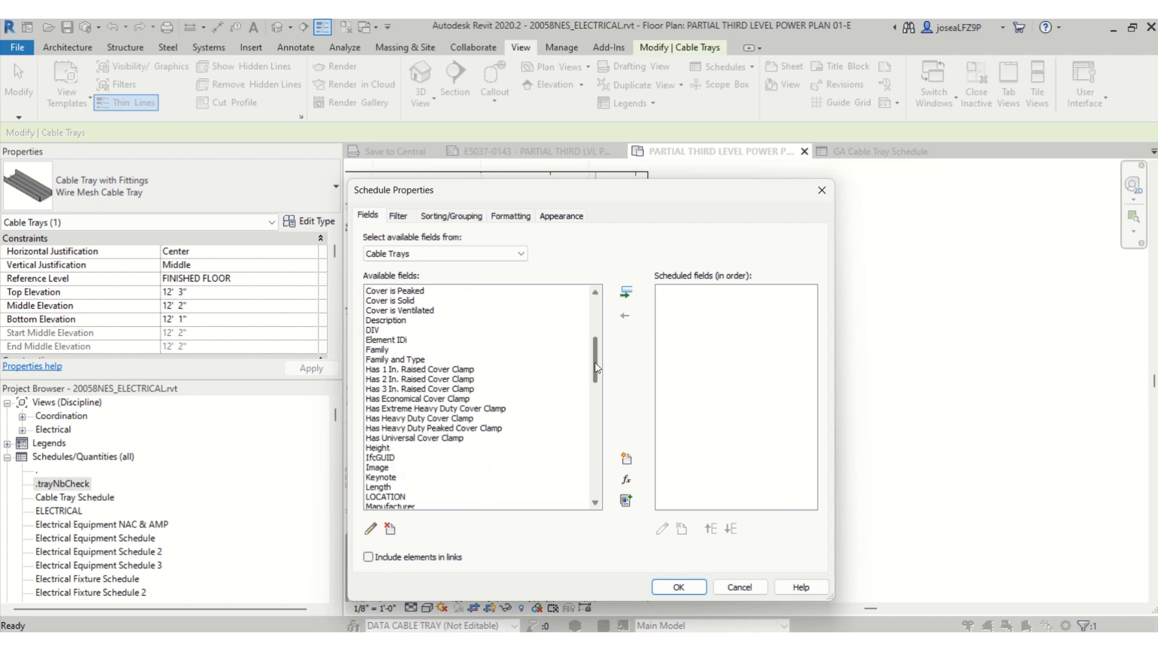
scroll("down", 3)
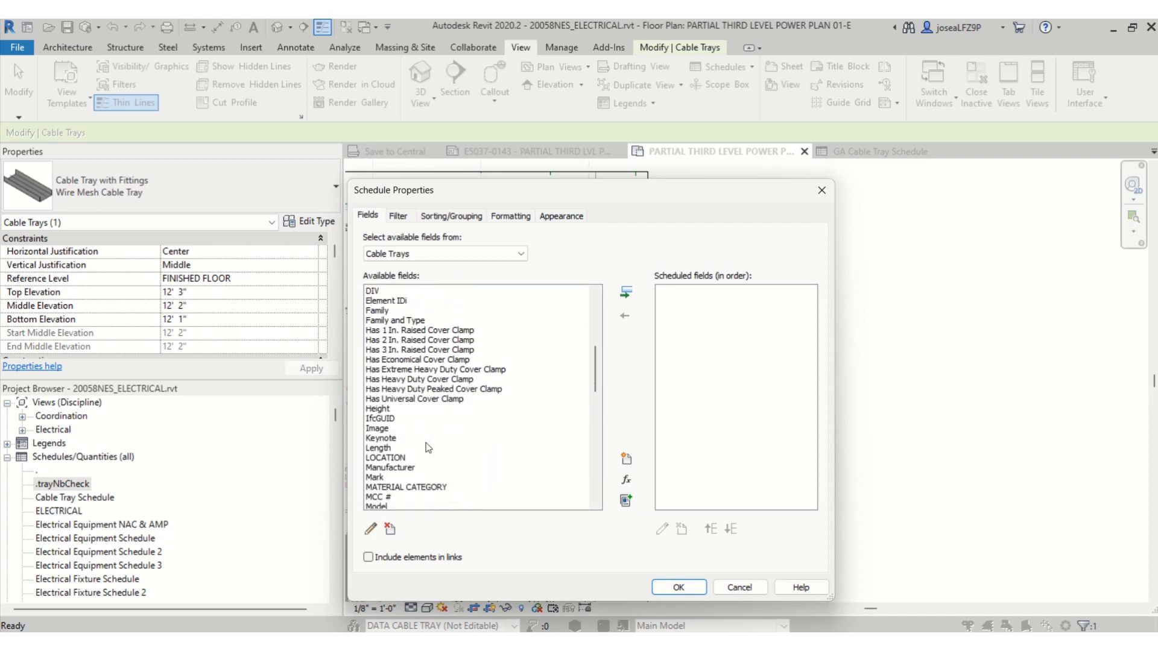
left_click(374, 478)
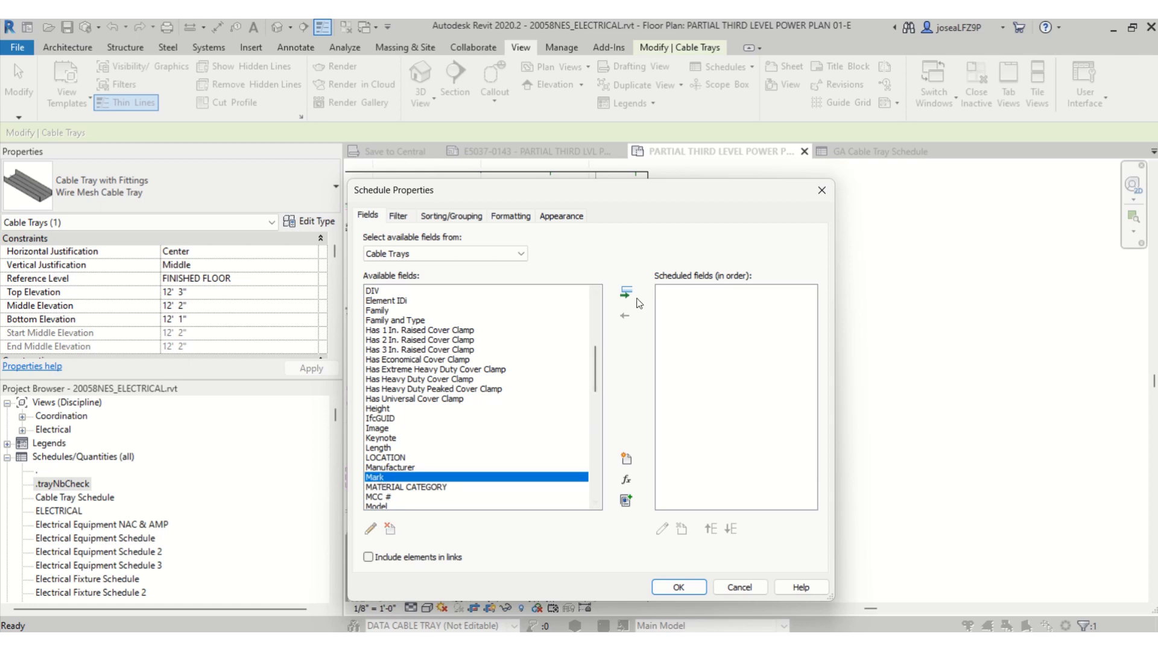
left_click(625, 293)
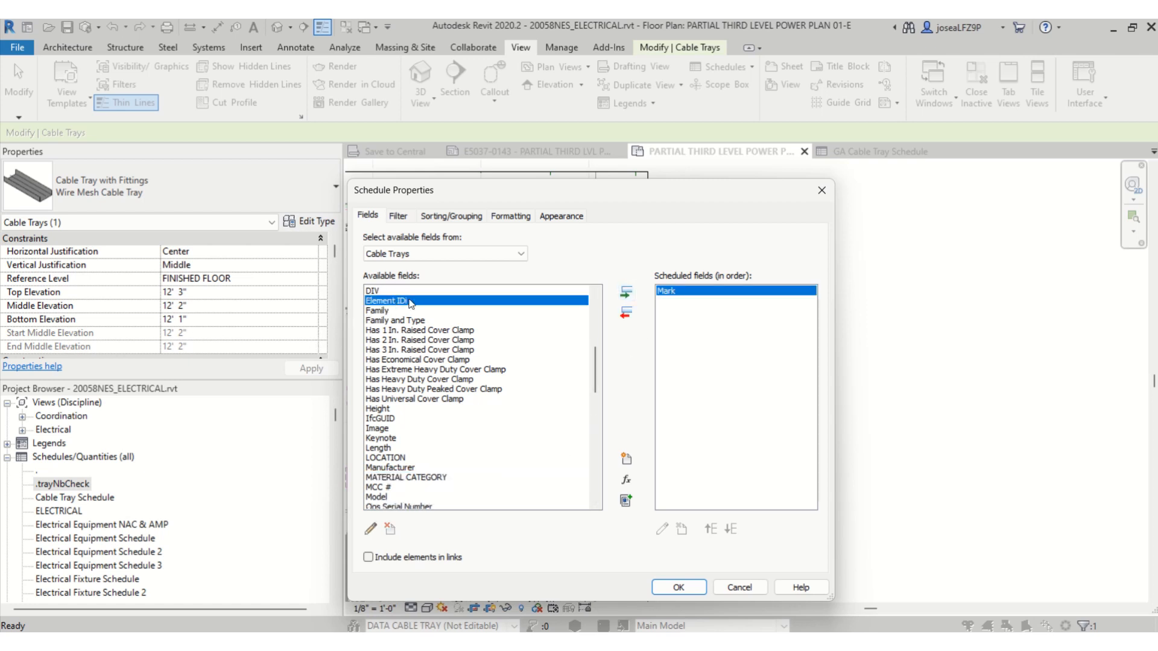
left_click(625, 297)
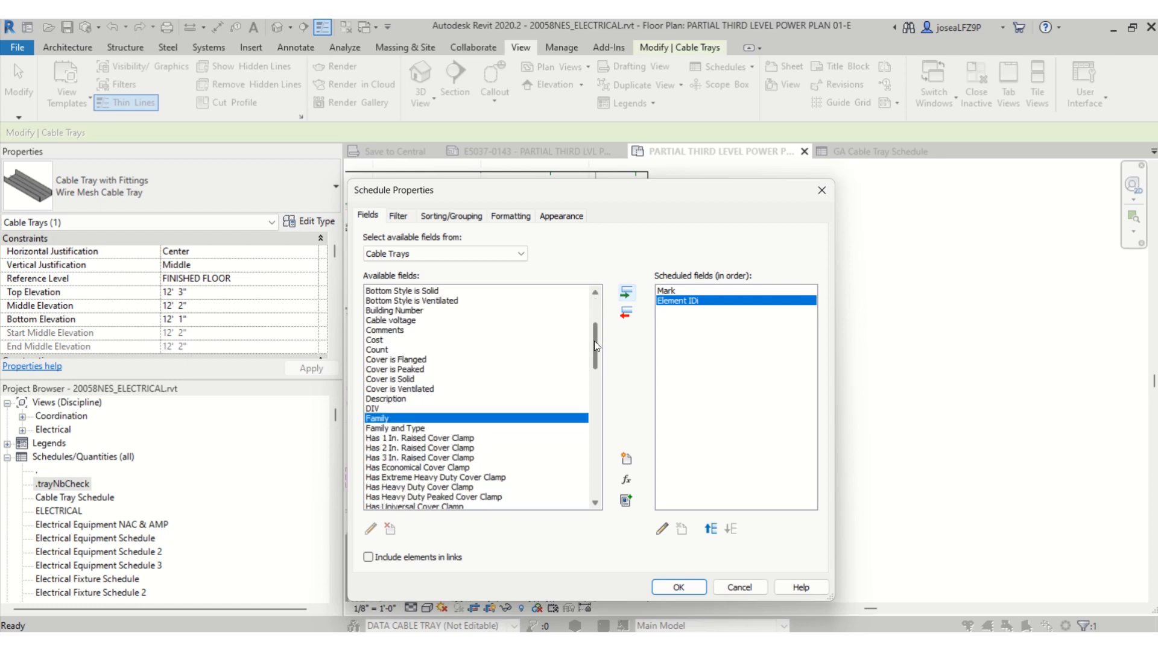
Add SBE Building Number, SBE Service Type and SBE Cable Length to the schedule fields.
scroll("down", 3)
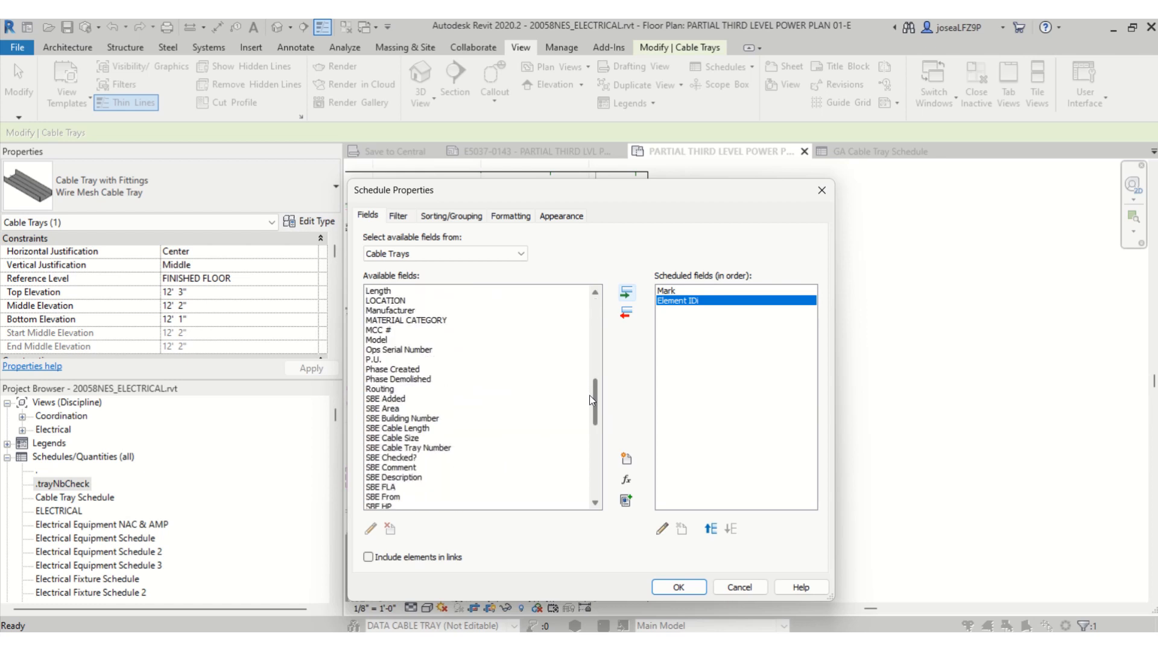
left_click(624, 292)
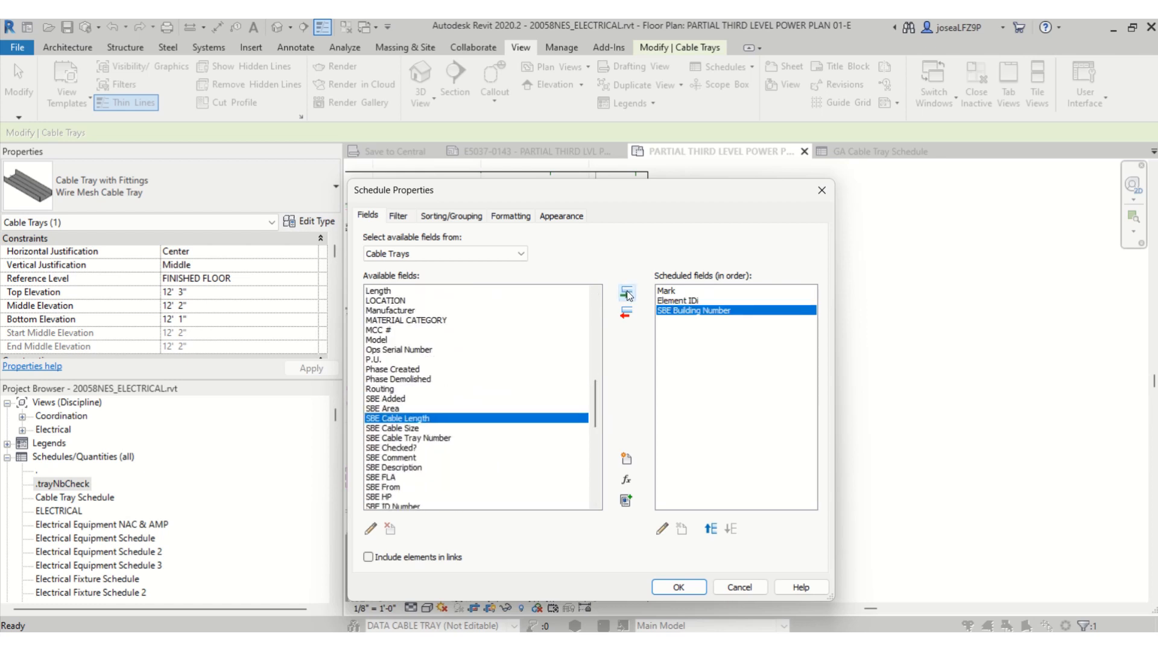
scroll("down", 3)
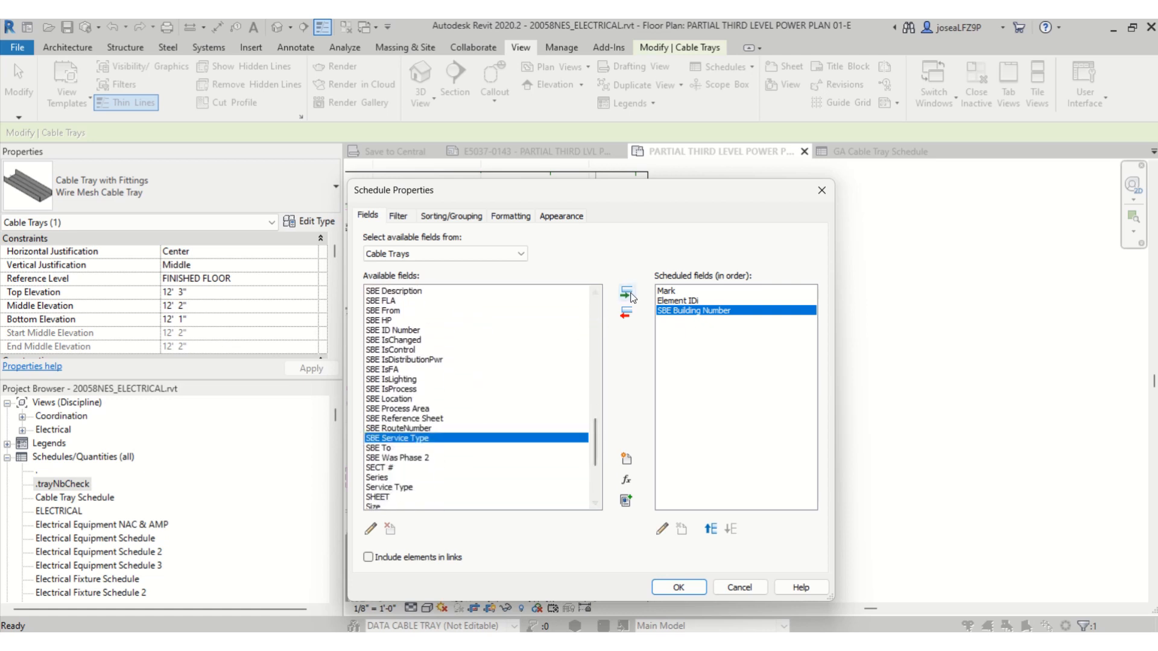
left_click(624, 291)
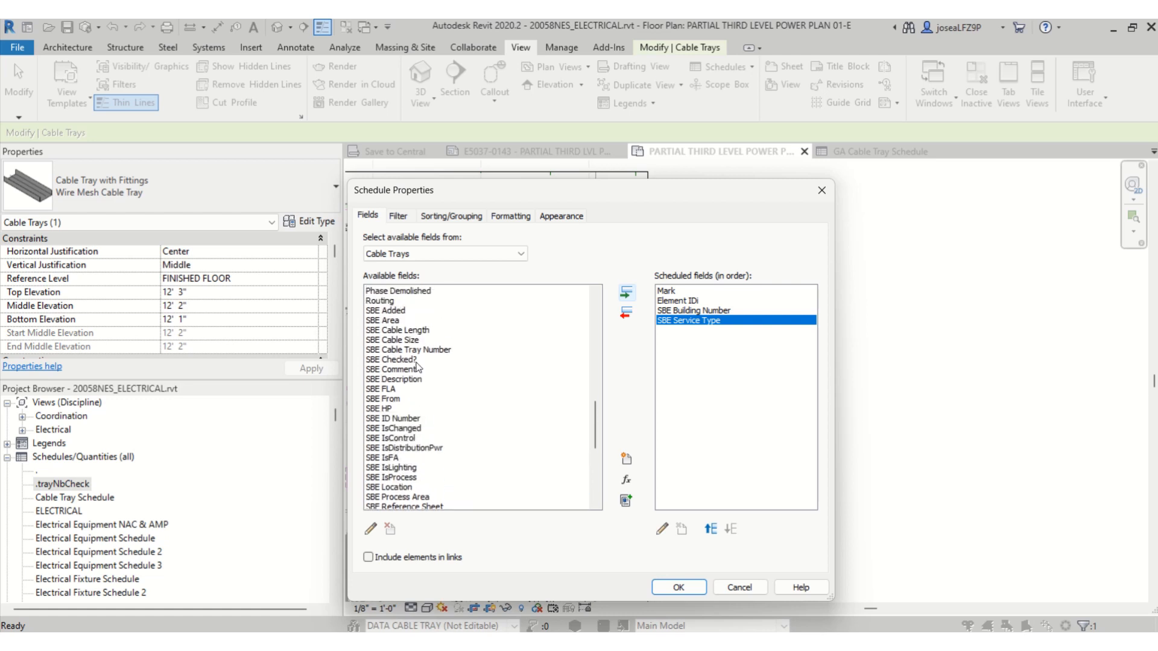
mouse_move(470, 360)
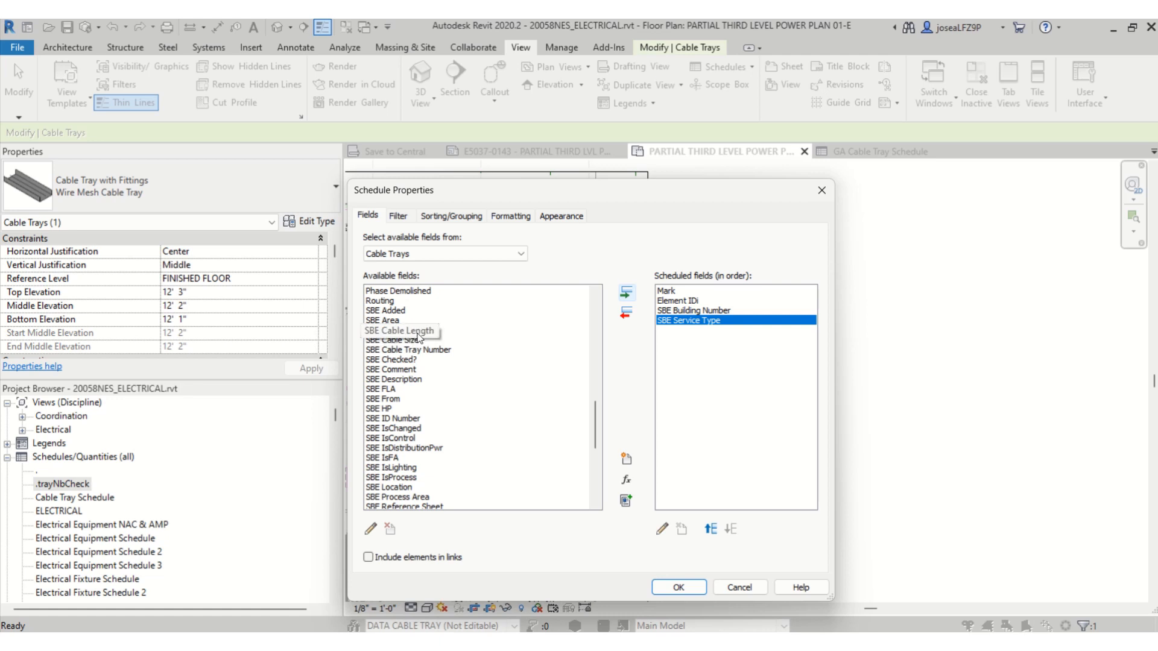
left_click(419, 329)
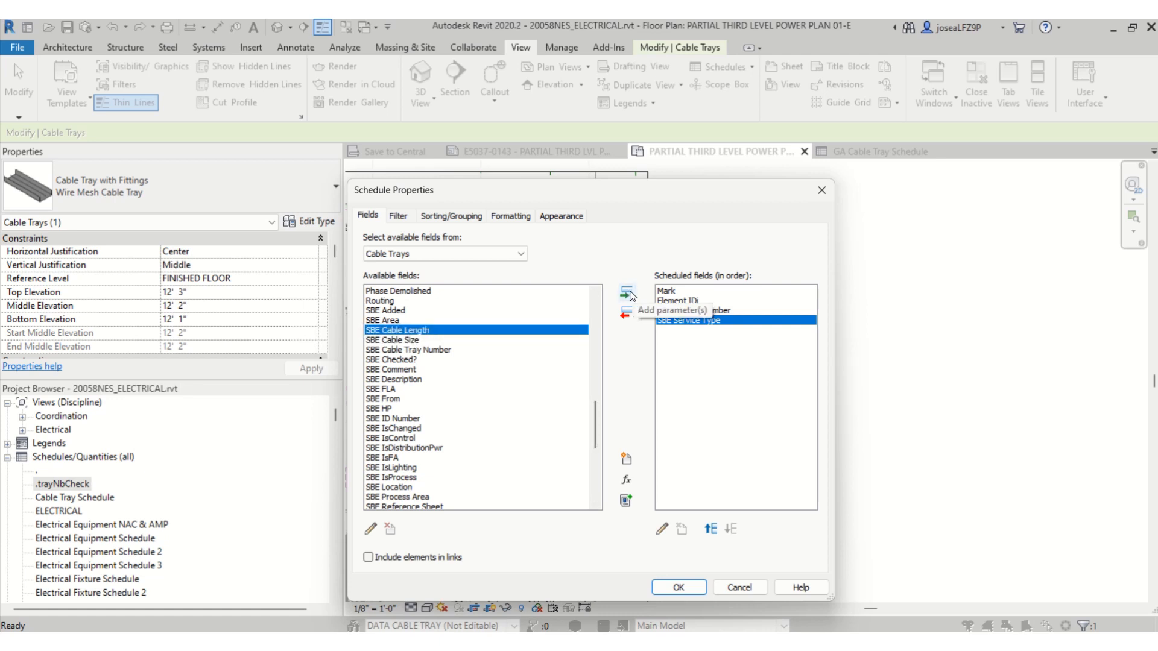
left_click(626, 292)
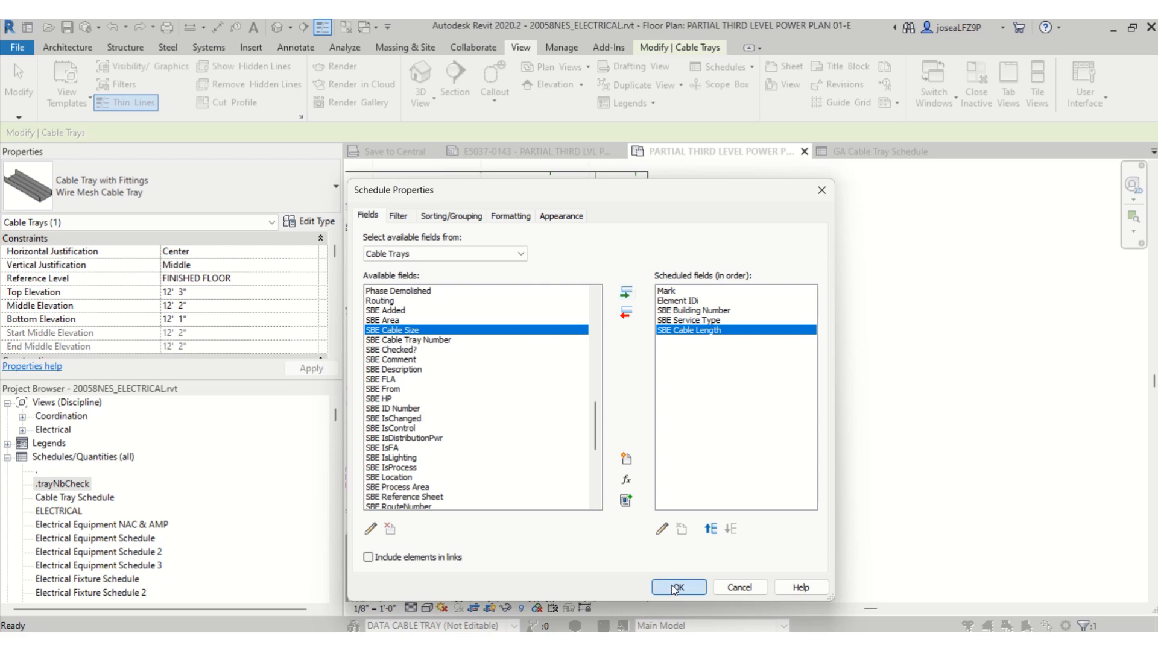
left_click(677, 587)
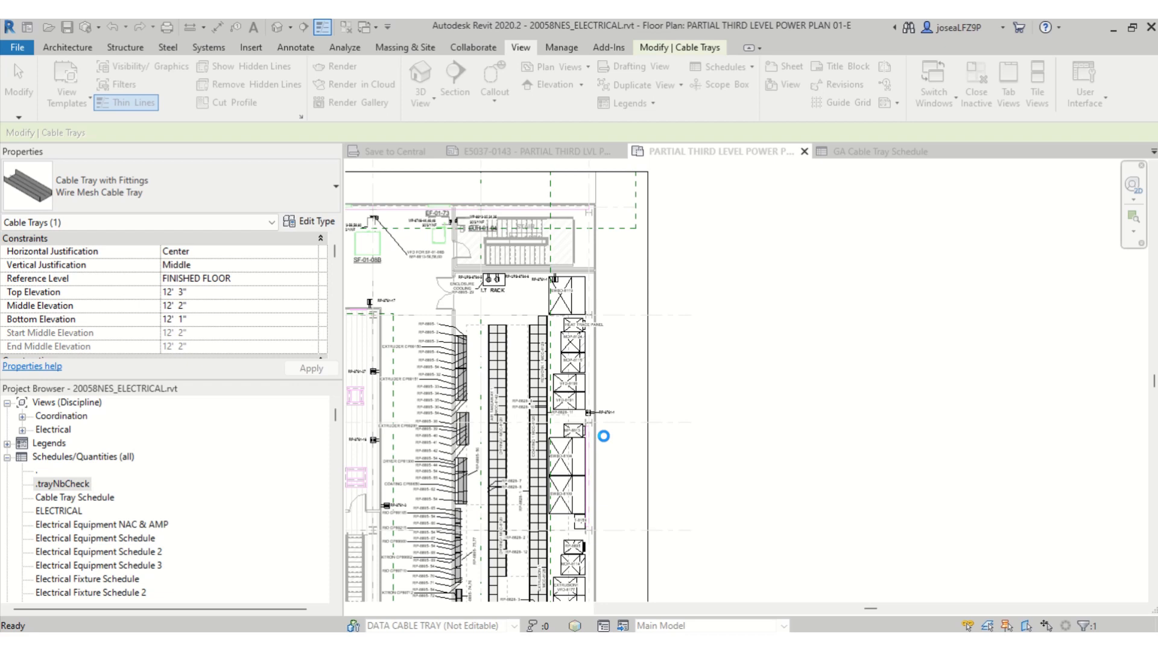
double_click(81, 512)
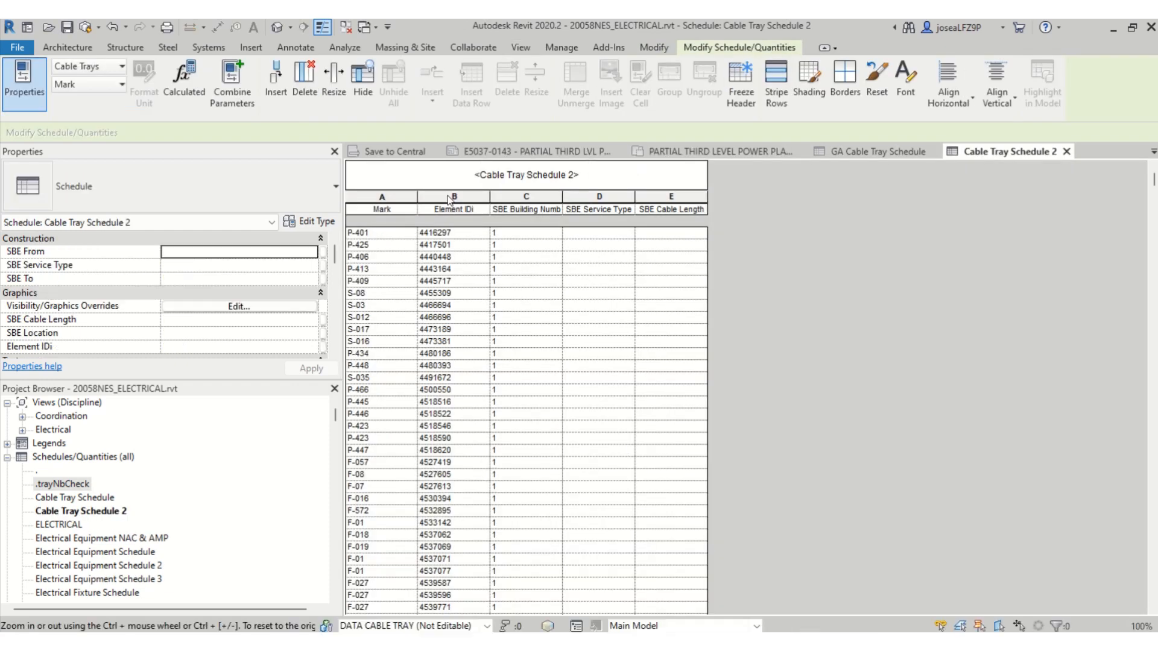
scroll("down", 3)
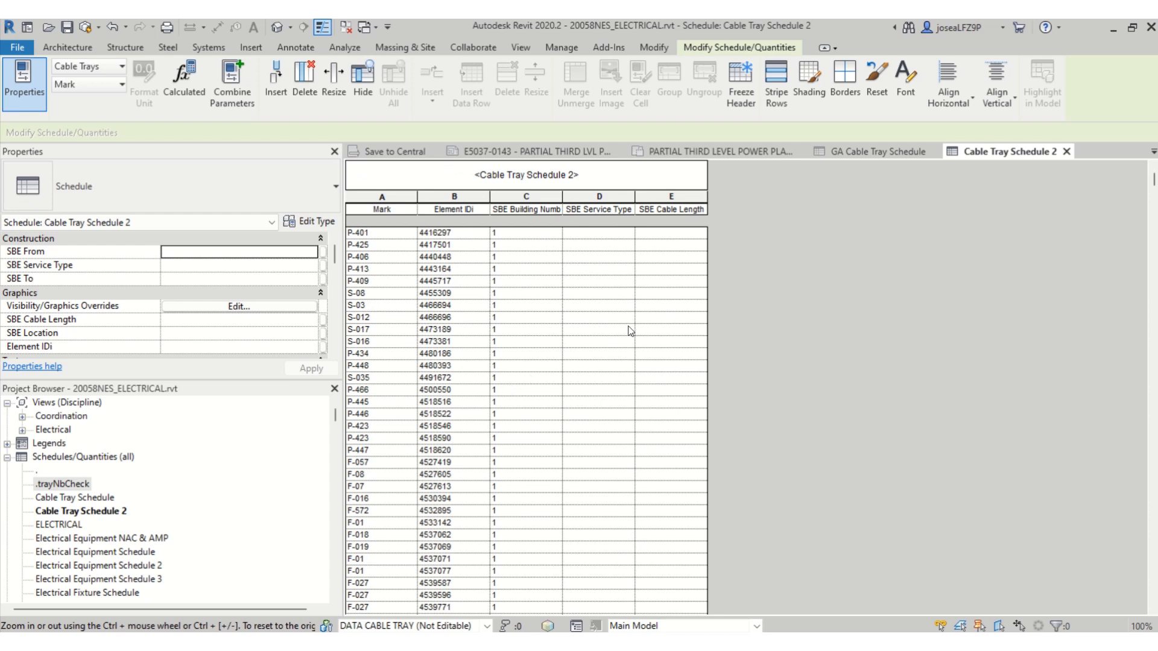
mouse_move(676, 369)
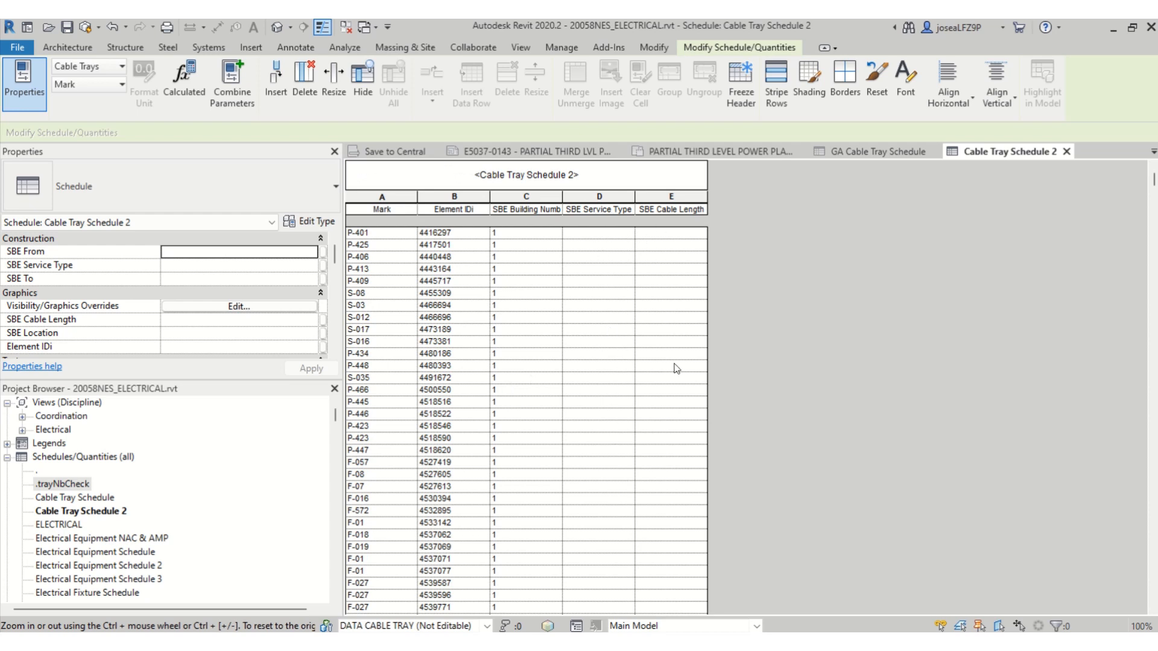
mouse_move(469, 245)
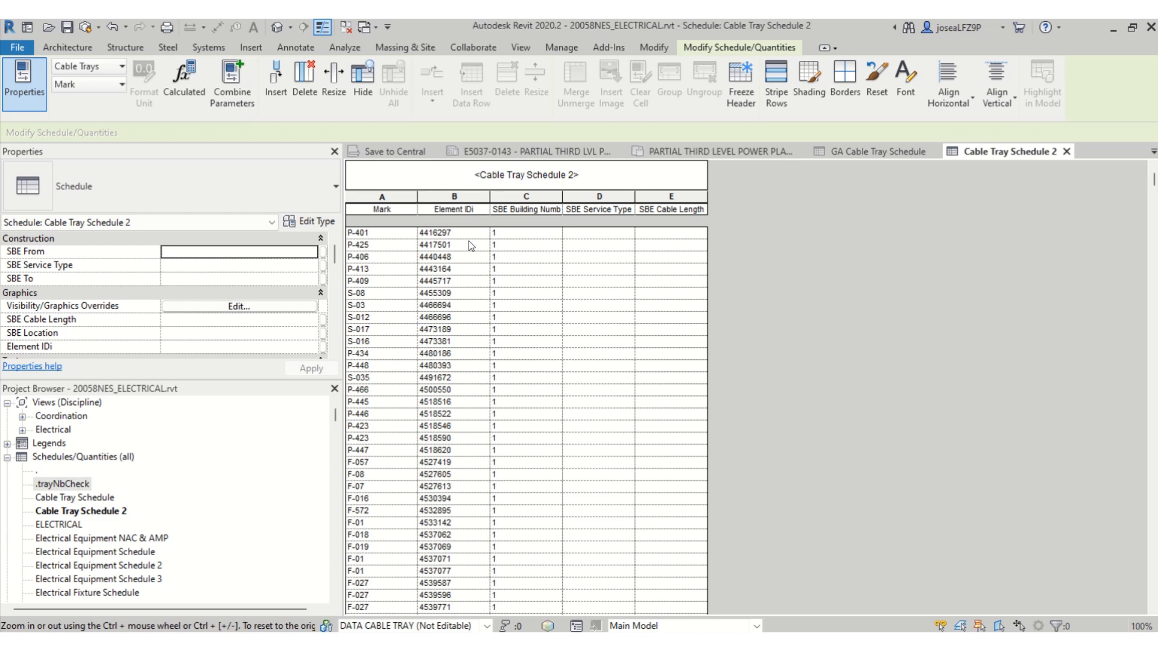
mouse_move(456, 364)
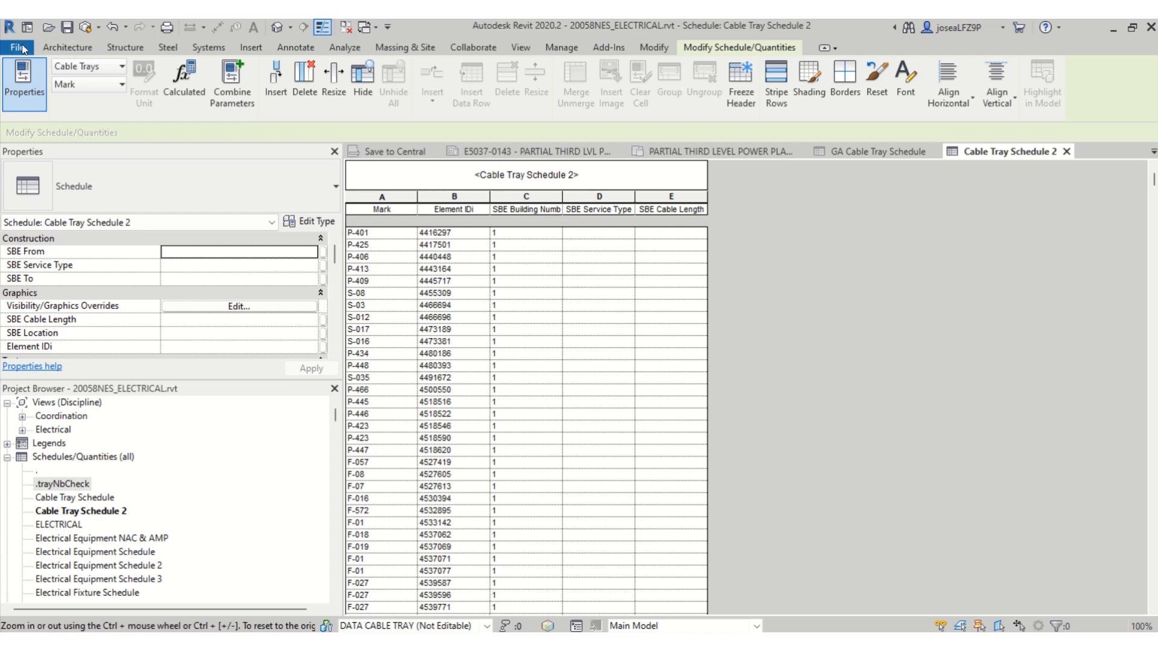
Export the schedule via File > Export > Reports as Cable Tray Schedule 2.txt in Documents with default options.
left_click(17, 47)
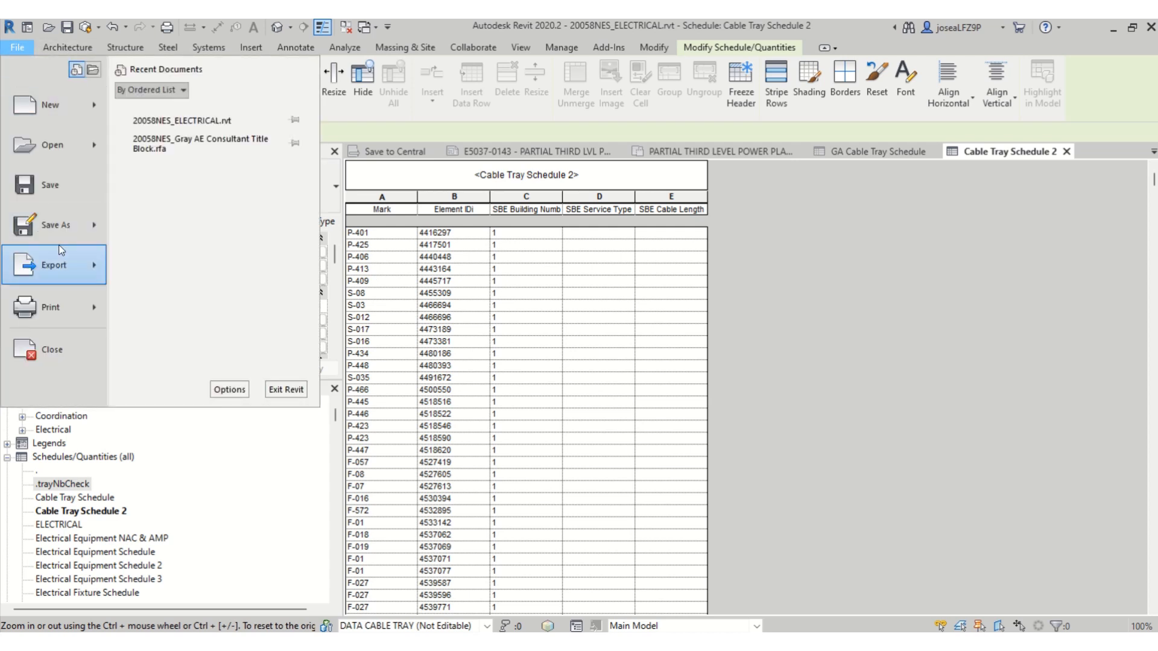
left_click(54, 264)
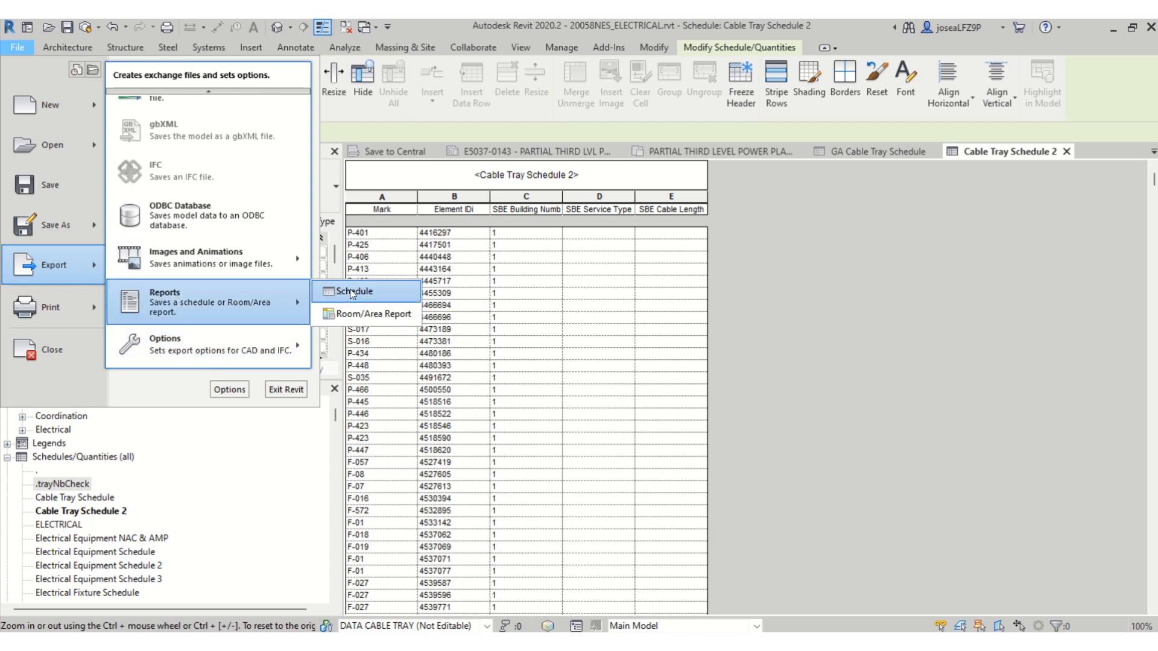
left_click(355, 291)
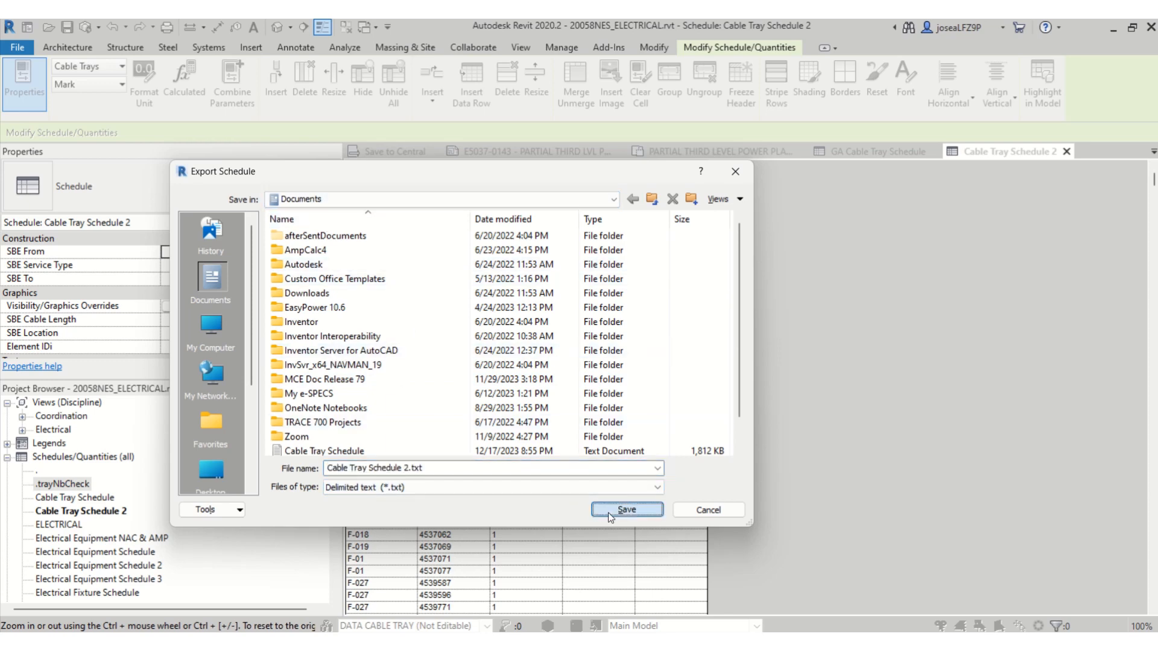
left_click(626, 509)
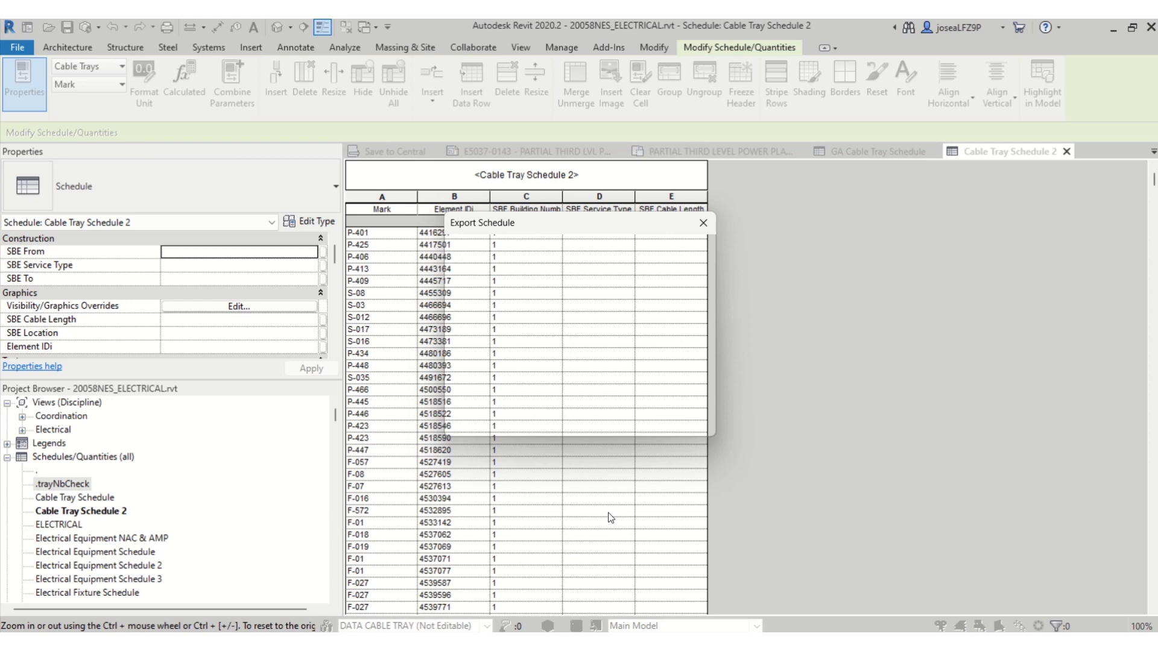
mouse_move(608, 515)
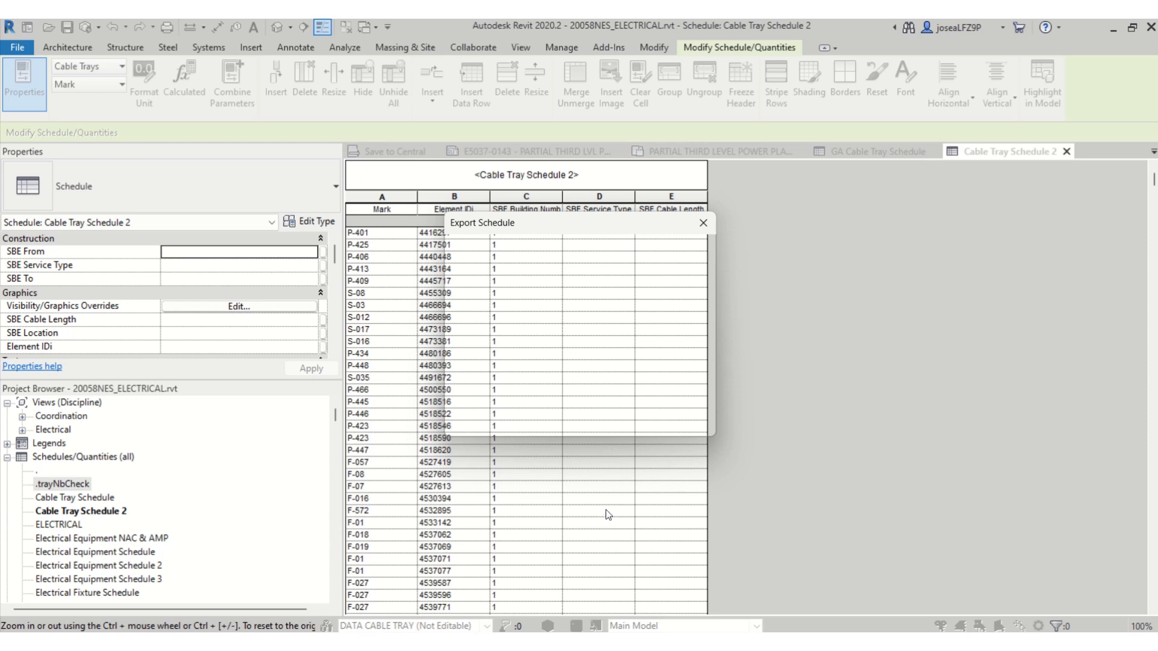
mouse_move(608, 496)
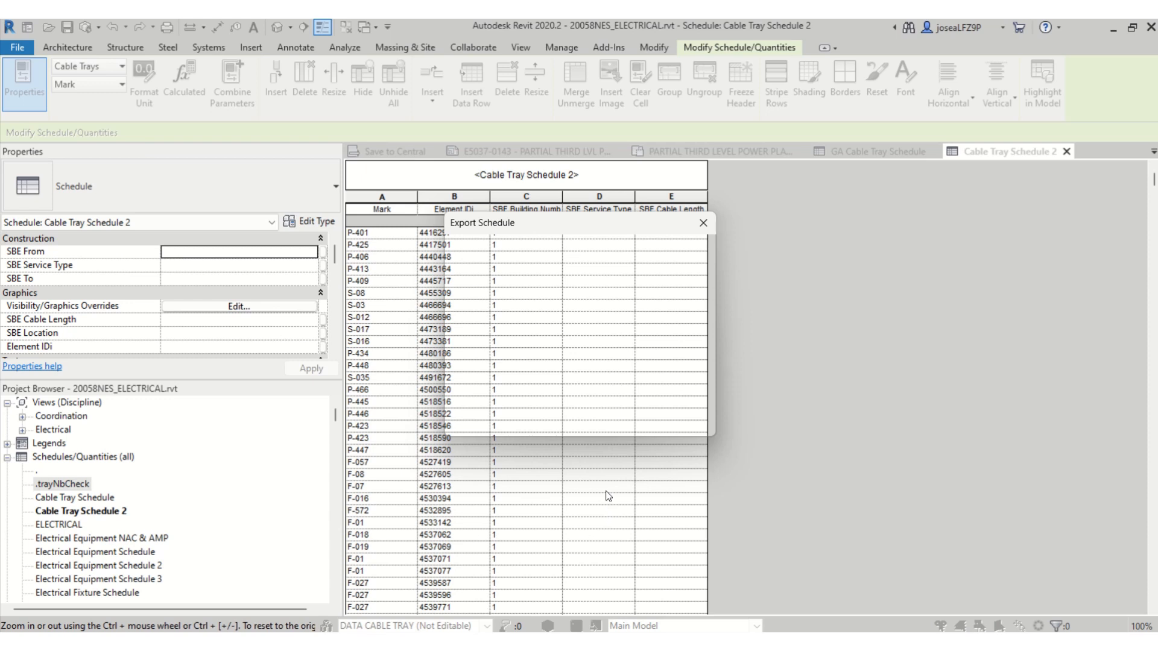
left_click(702, 224)
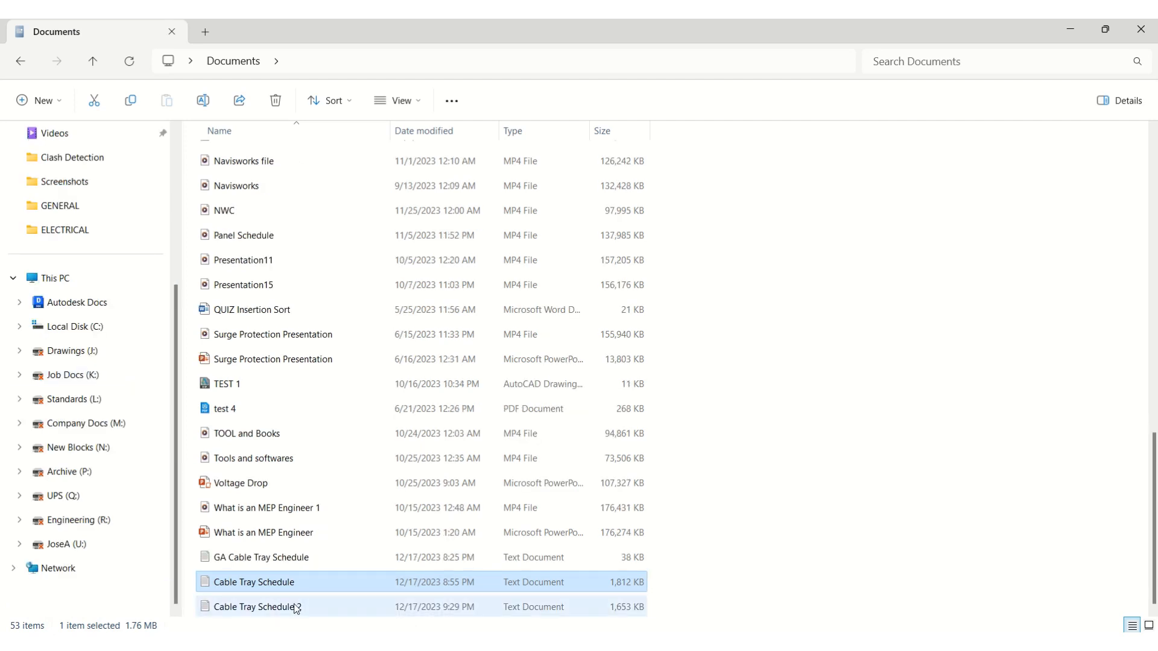
Open Cable Tray Schedule 2.txt in Notepad, select all its text and copy it.
double_click(254, 606)
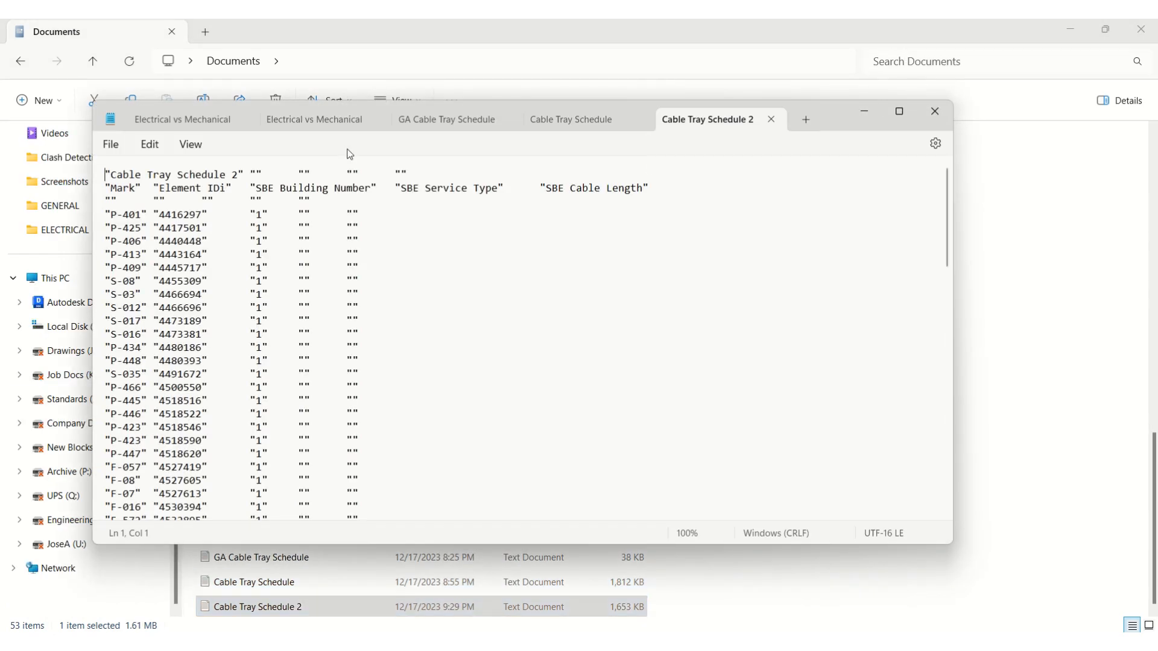
left_click(149, 144)
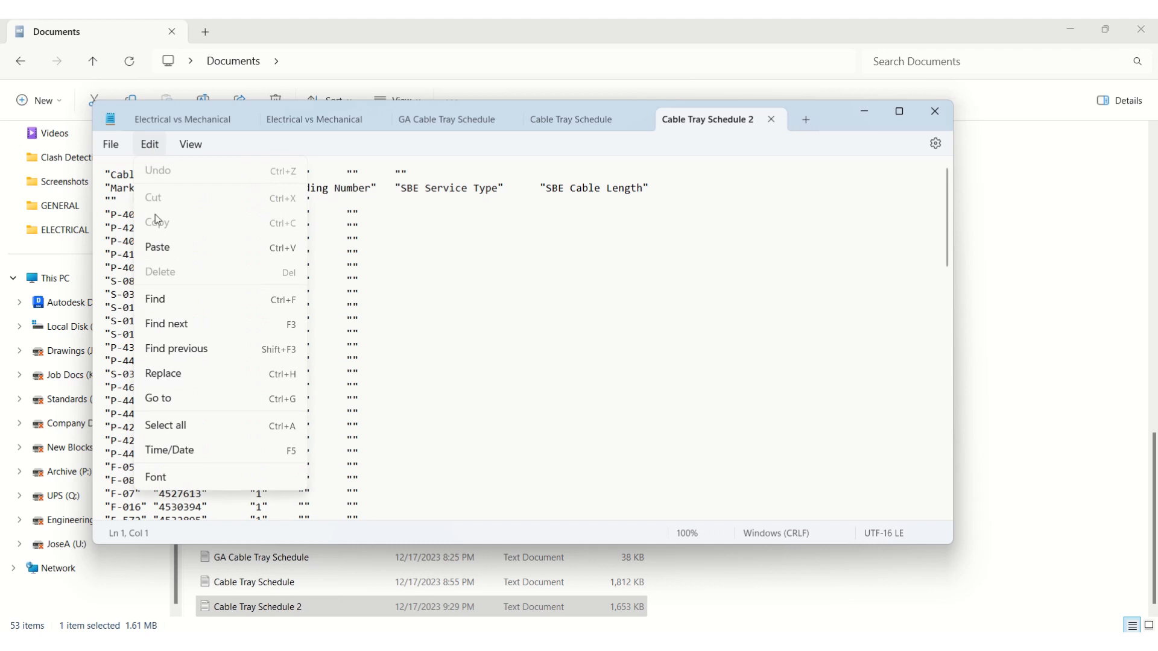
mouse_move(182, 429)
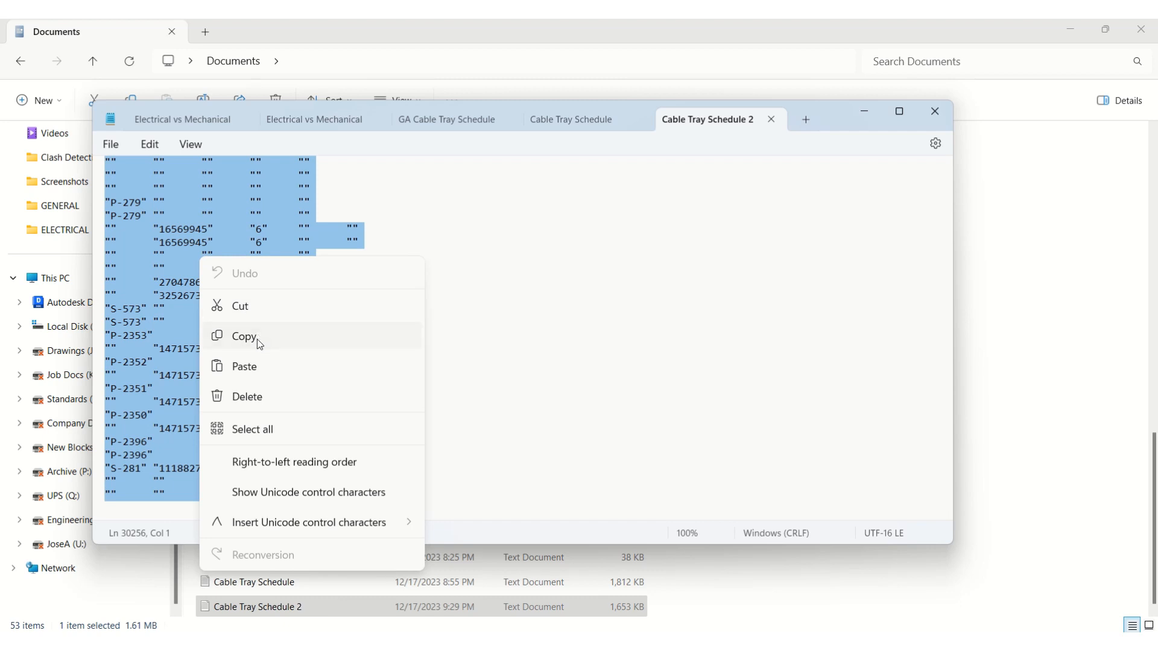
left_click(244, 337)
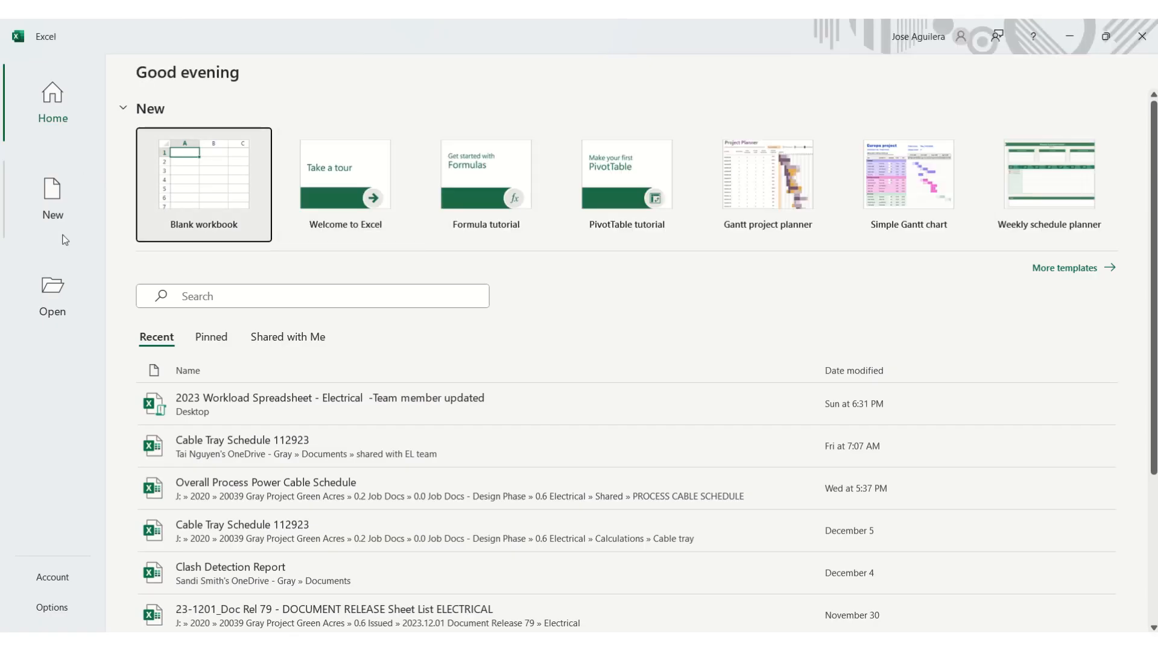
Create a blank Excel workbook and paste the schedule data into cell A1.
left_click(203, 183)
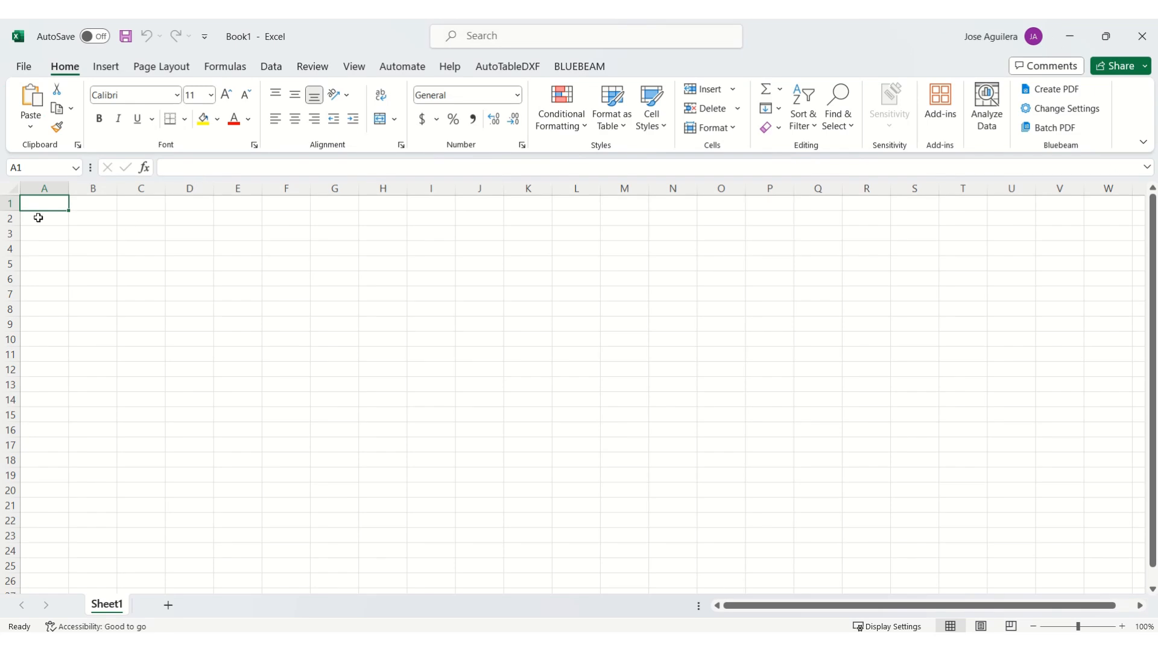
right_click(38, 218)
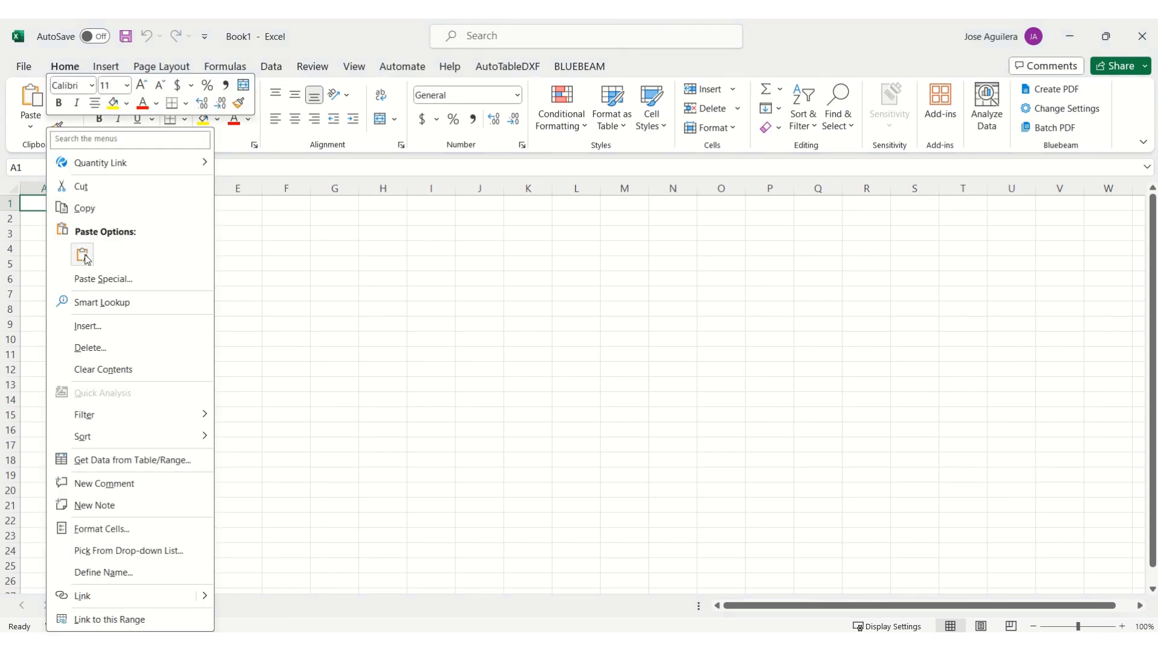
left_click(82, 255)
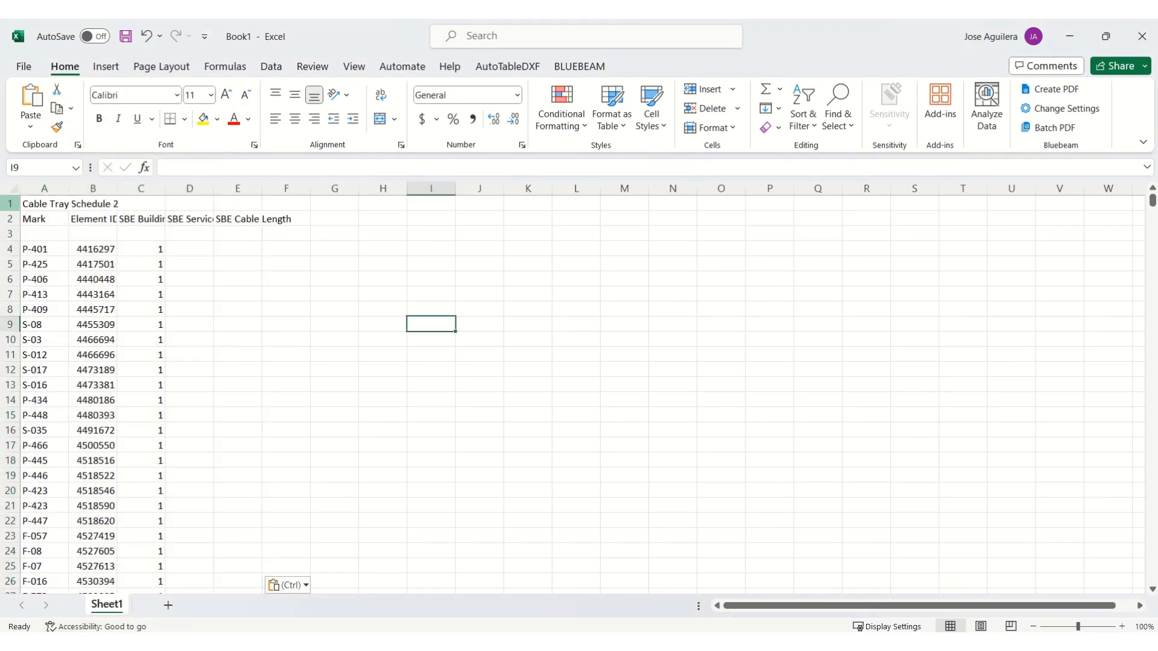
mouse_move(219, 460)
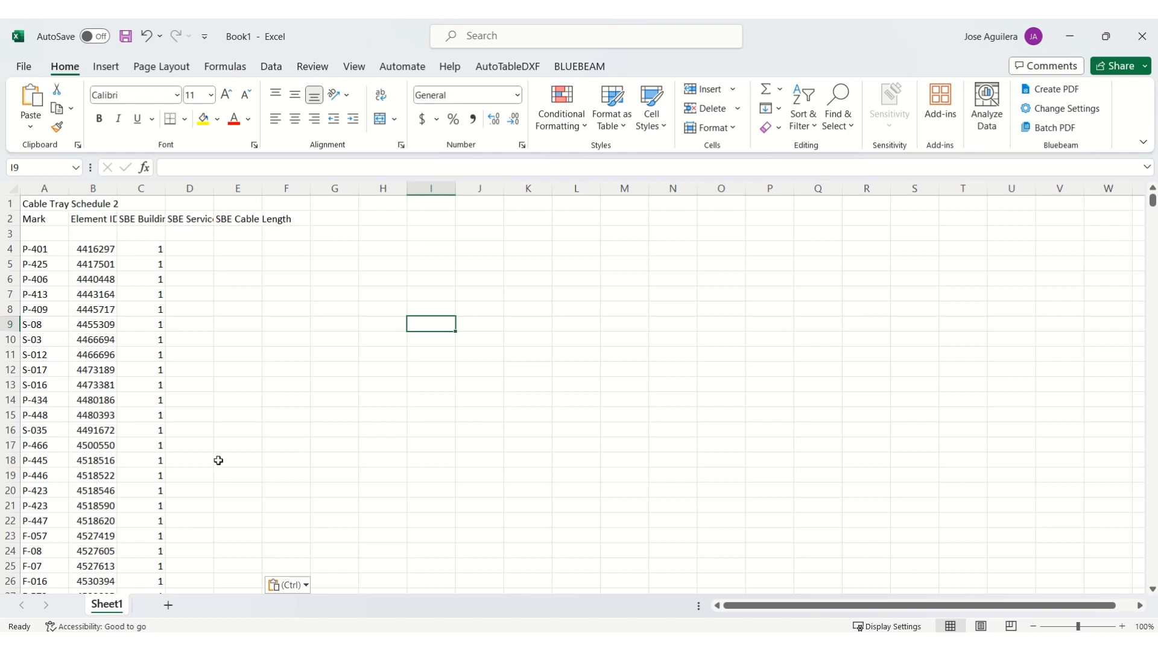